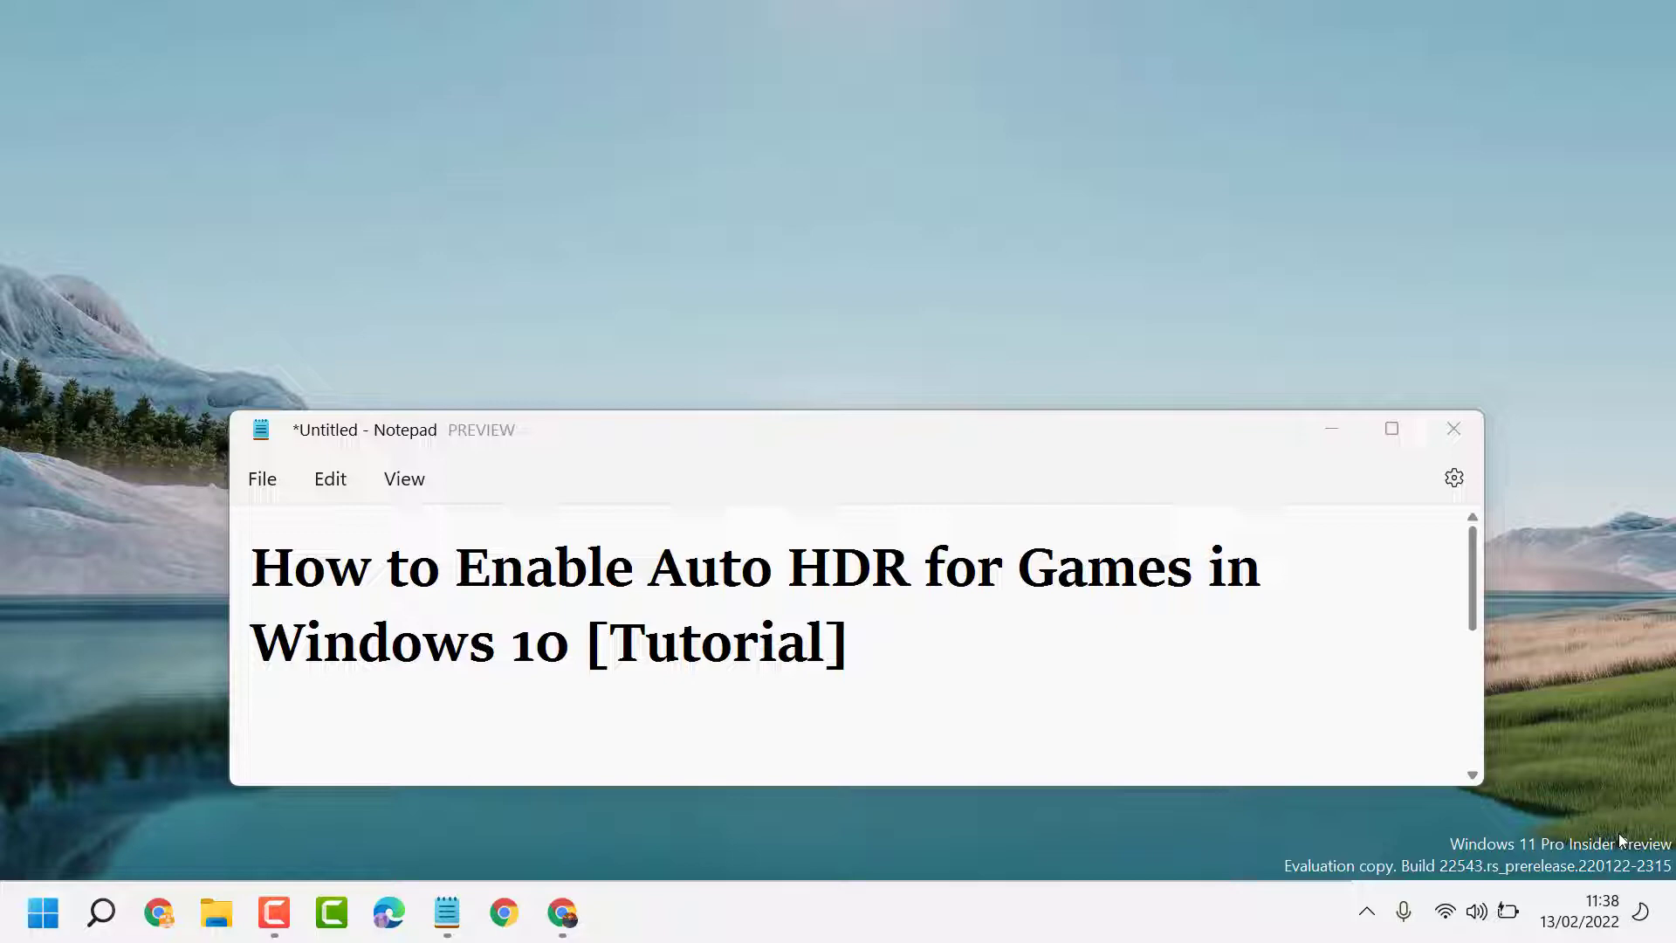
- Edit the Notepad tutorial title so 'Windows 10' becomes 'Windows 10/11'
{"action": "left_click", "coordinate": [849, 642]}
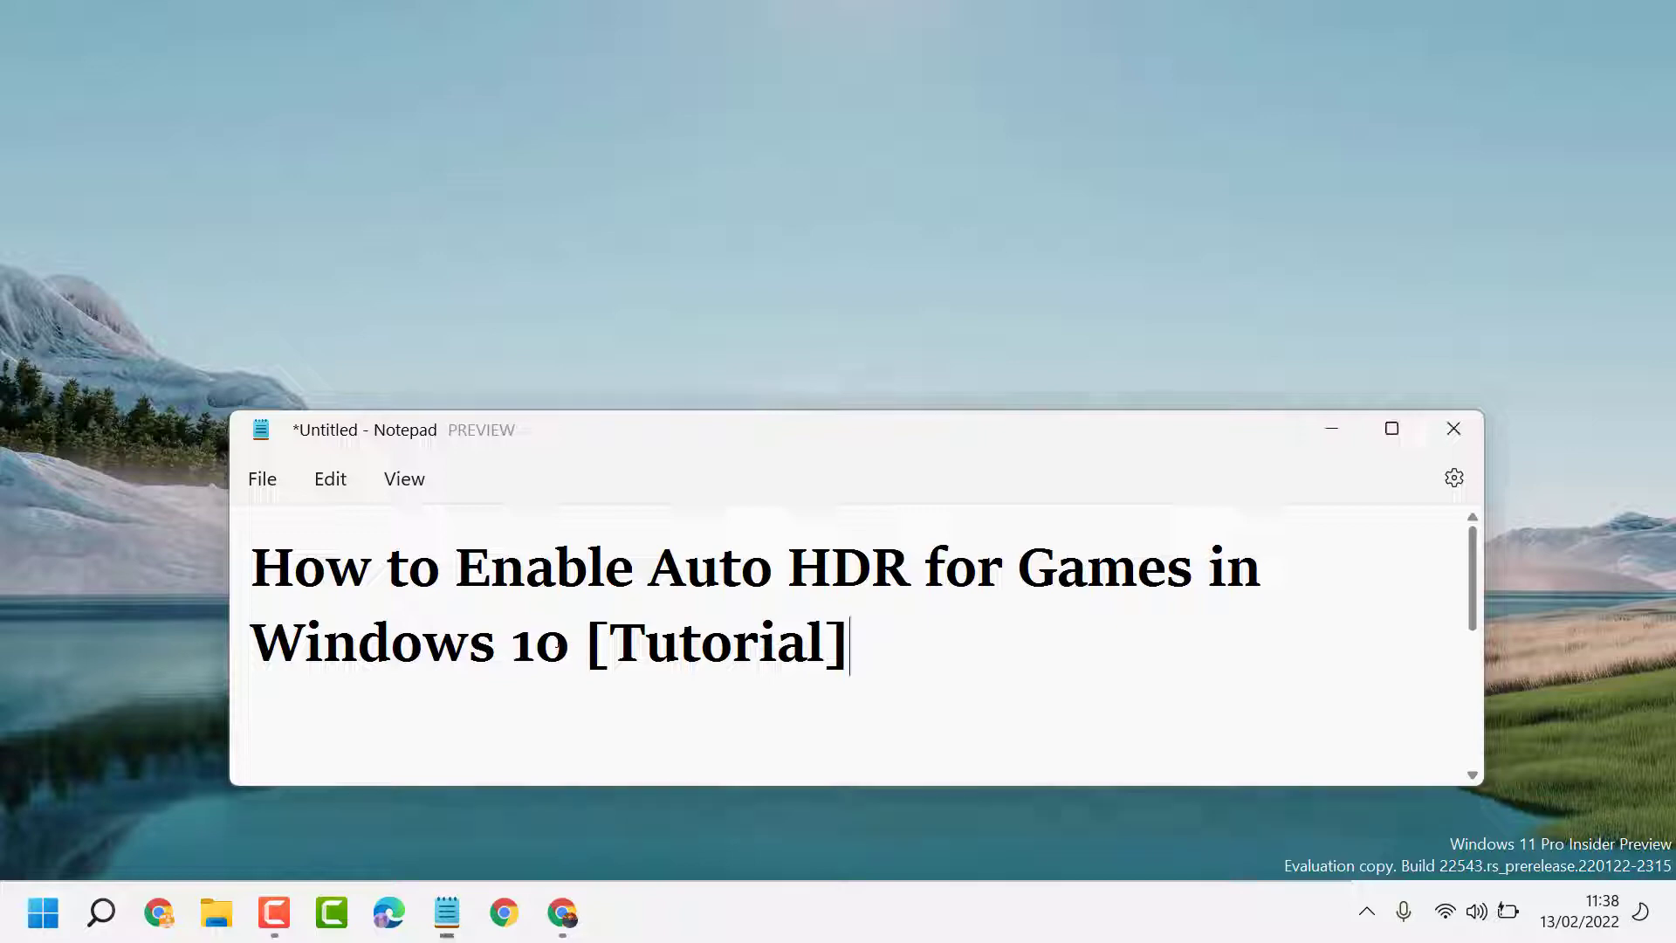
{"action": "left_click", "coordinate": [571, 642]}
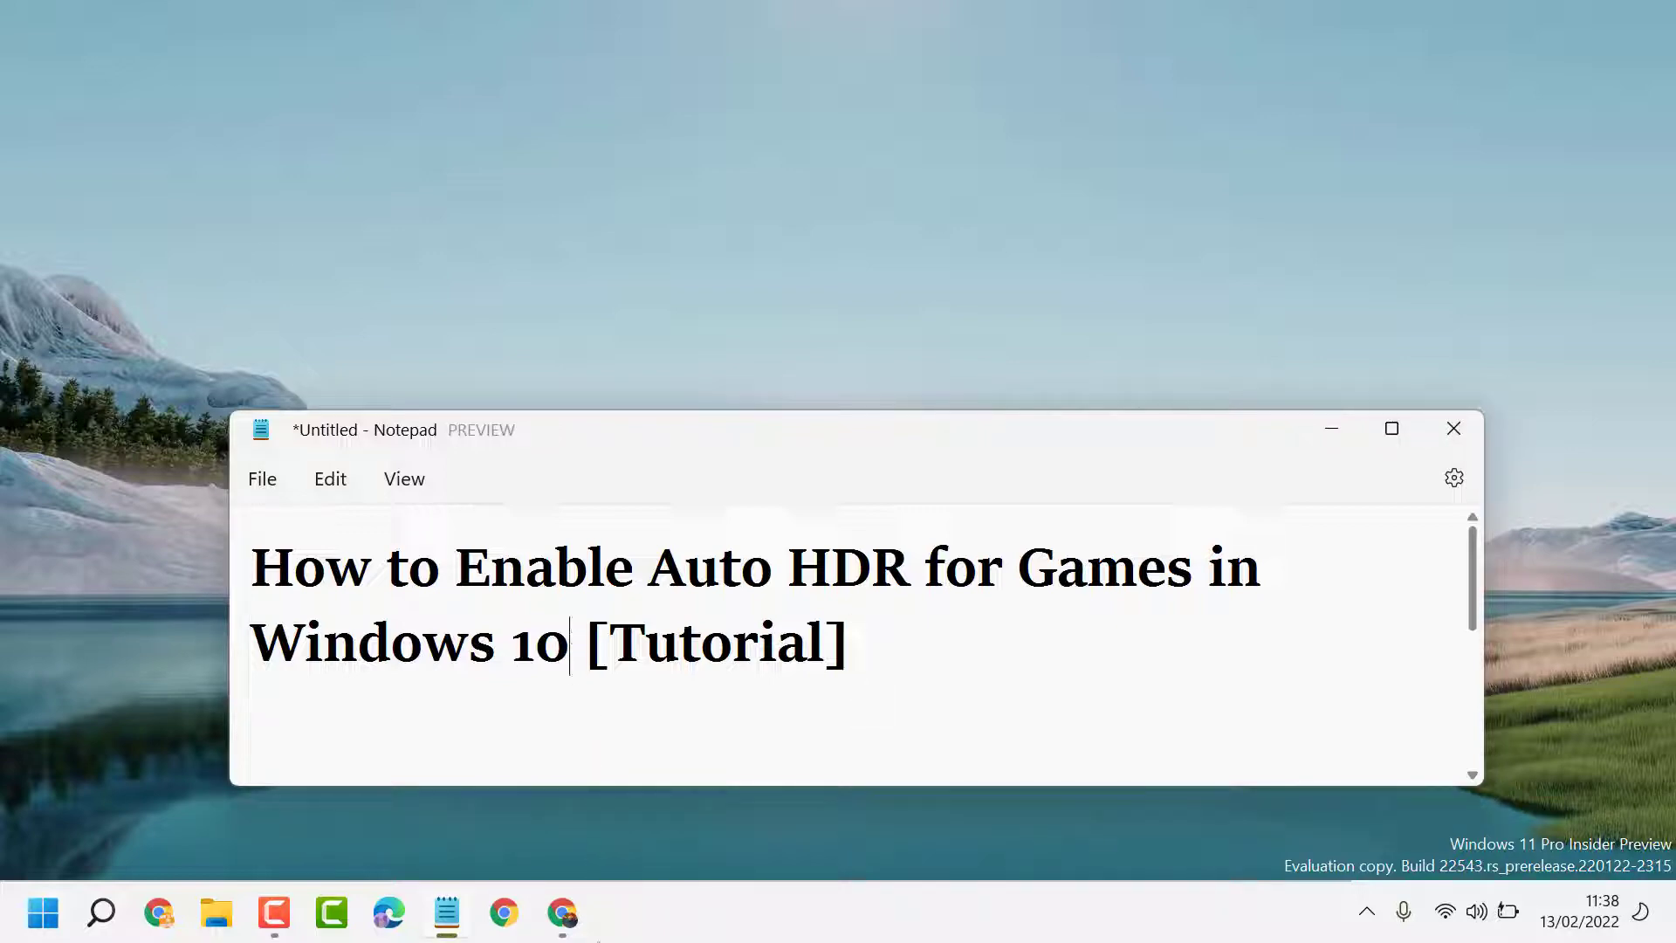
{"action": "type", "text": "/"}
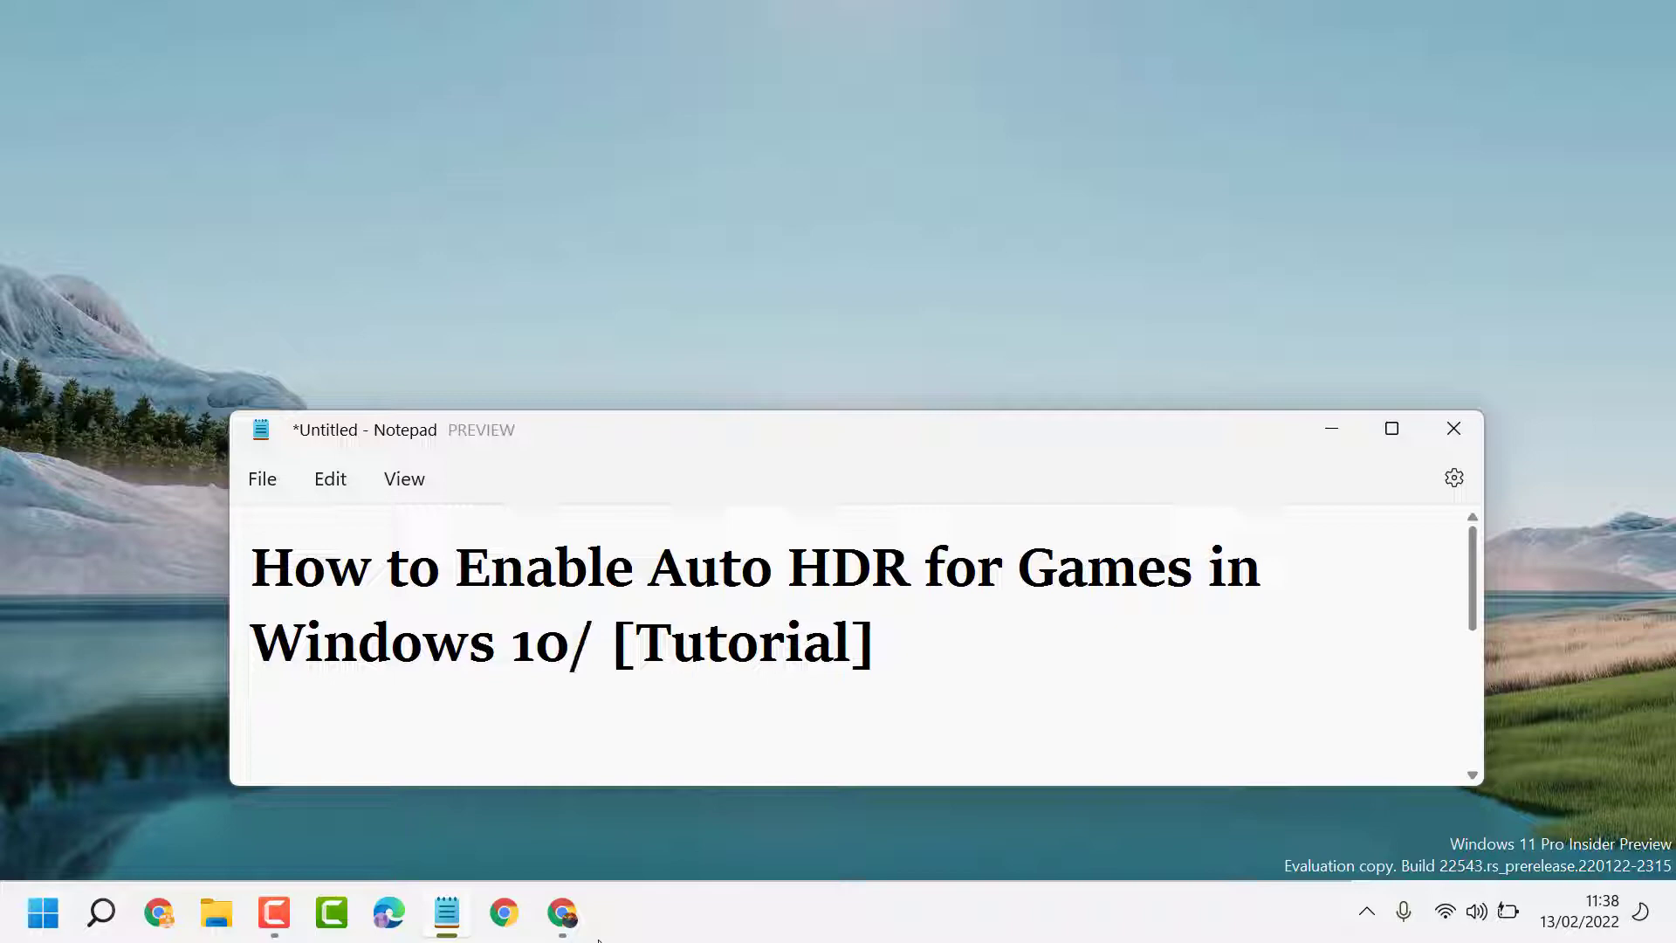
{"action": "type", "text": "11"}
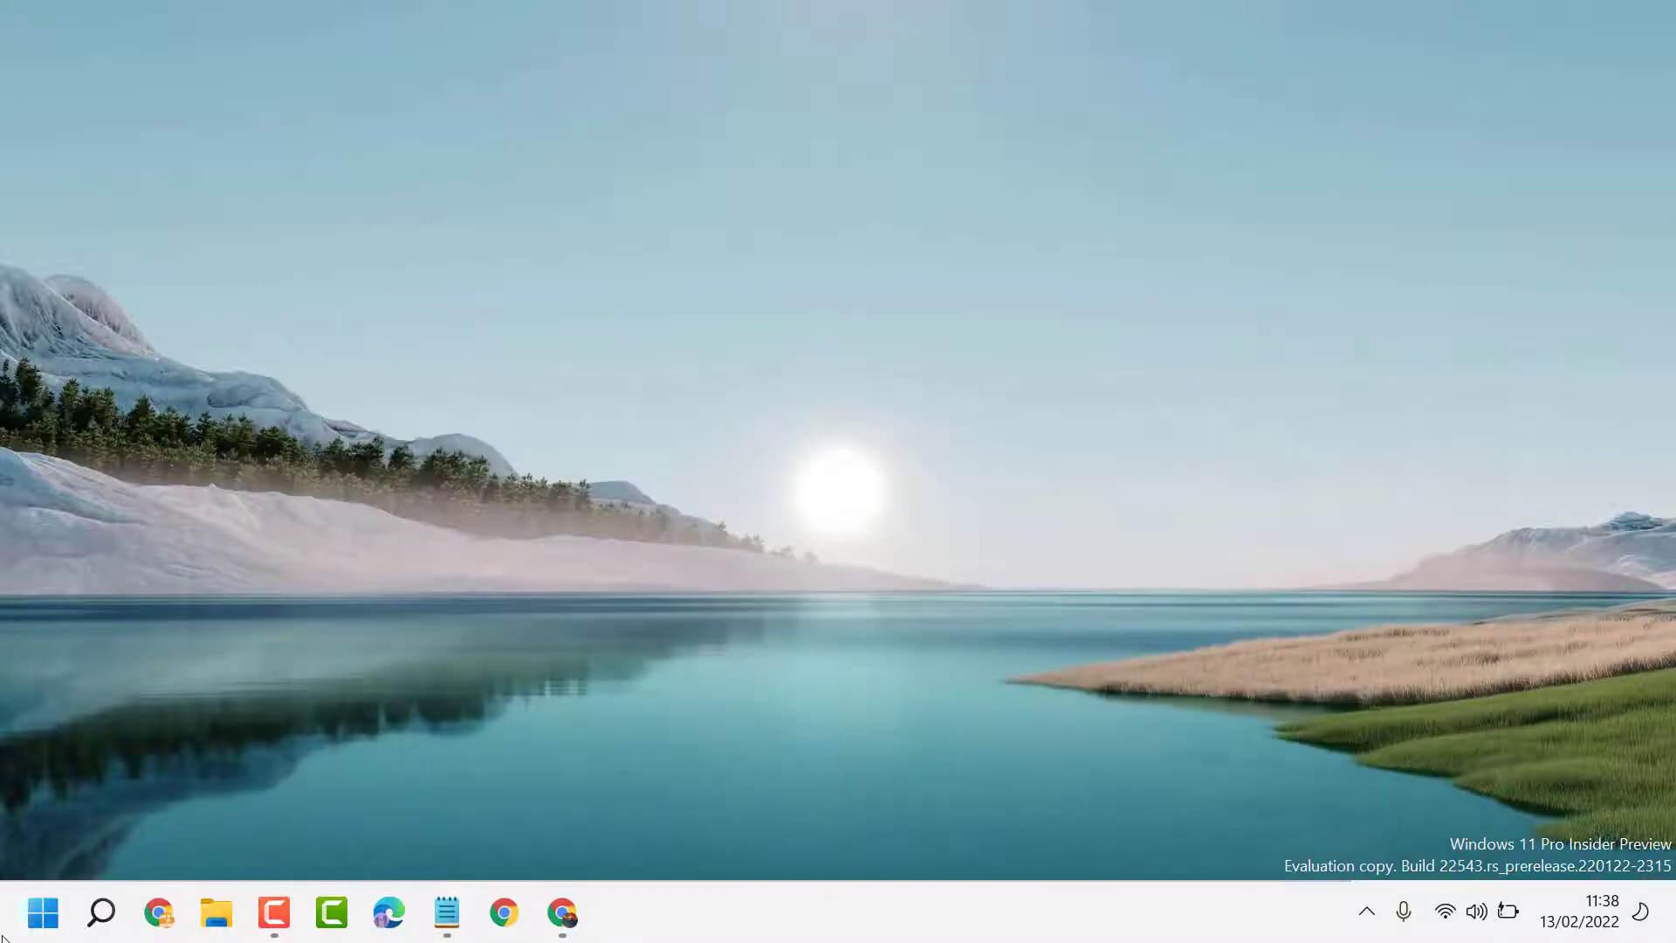
- Launch Settings from the Start menu and reach the System > Display page
{"action": "left_click", "coordinate": [43, 911]}
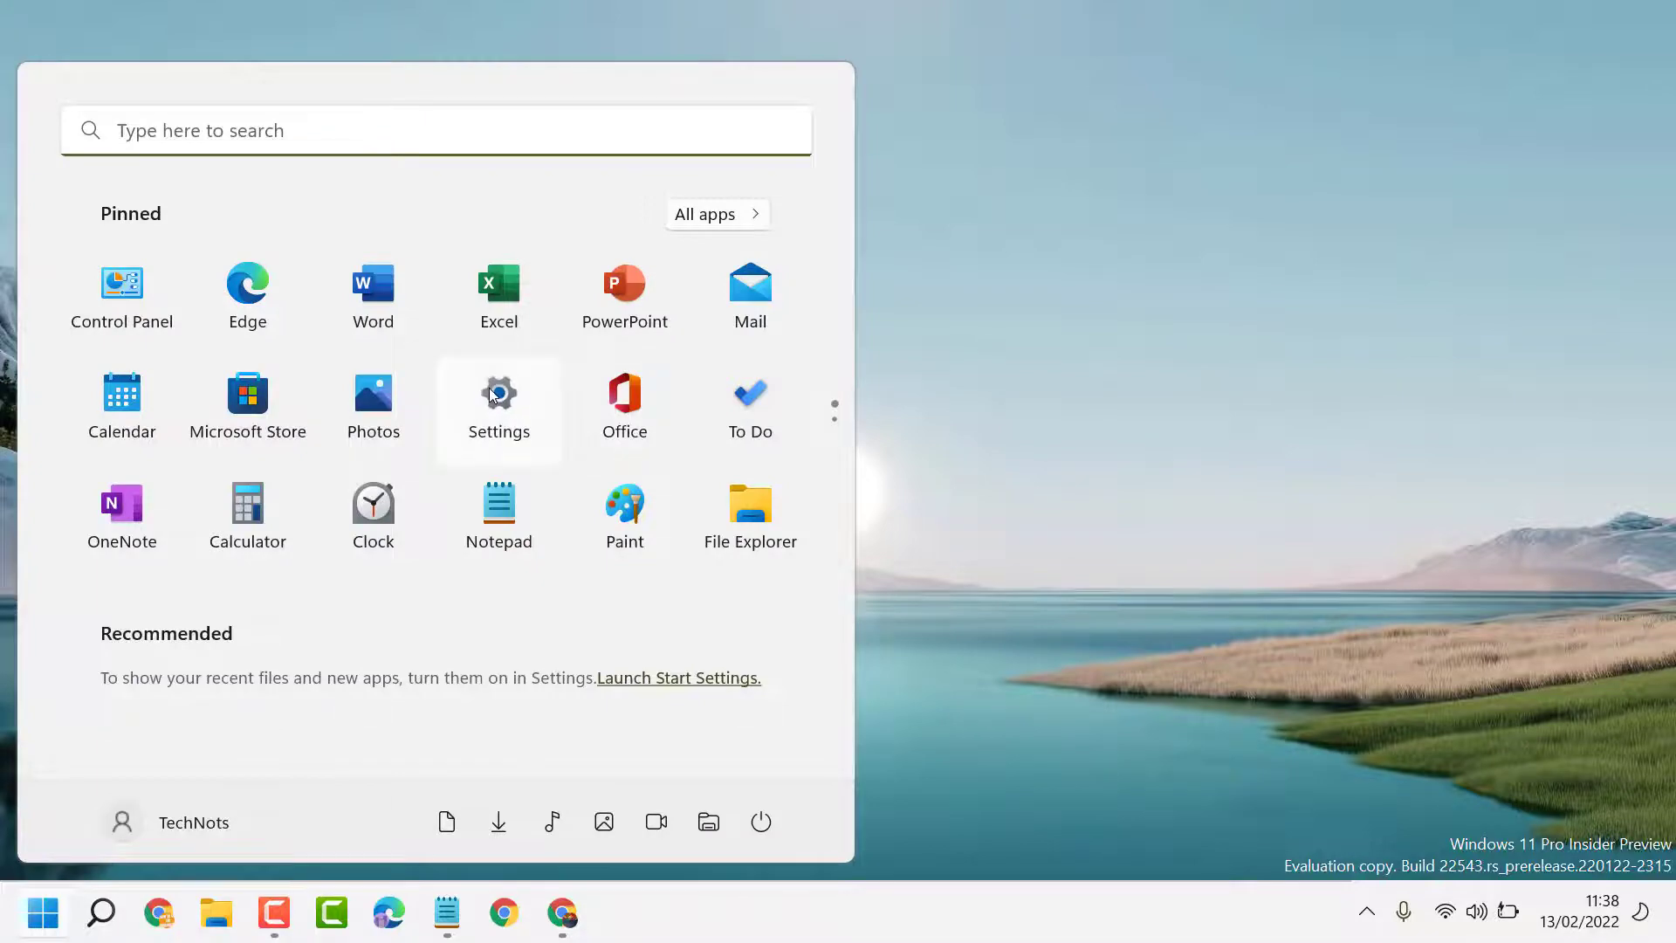
{"action": "left_click", "coordinate": [498, 391]}
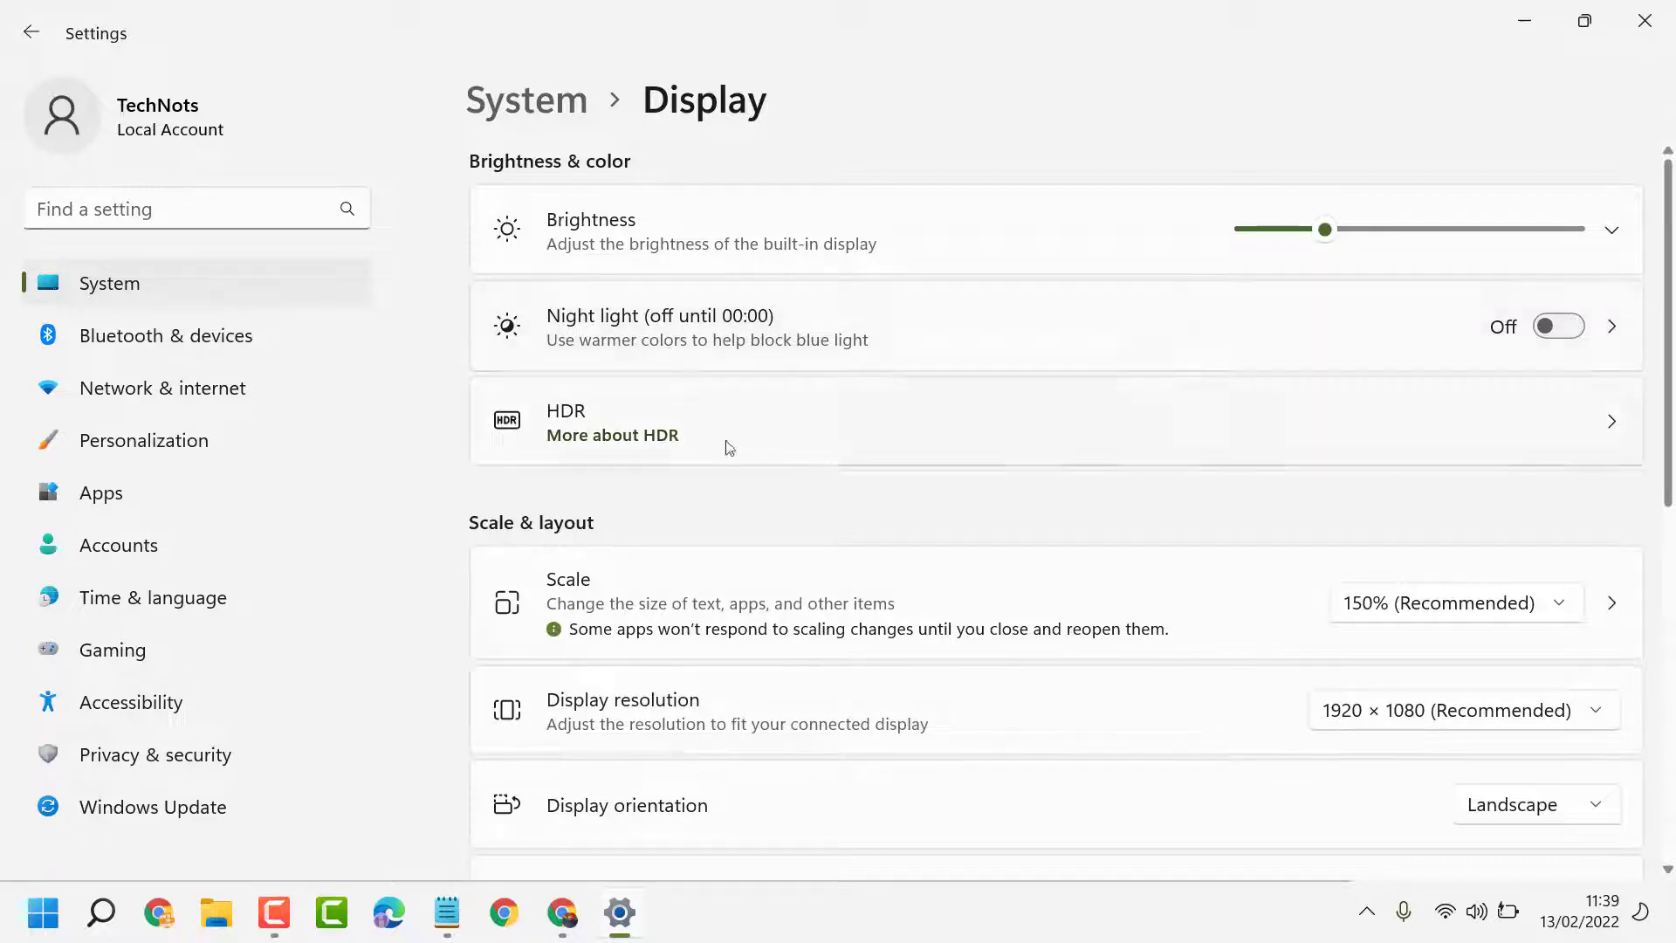
{"action": "scroll", "scroll_direction": "down", "scroll_amount": 3}
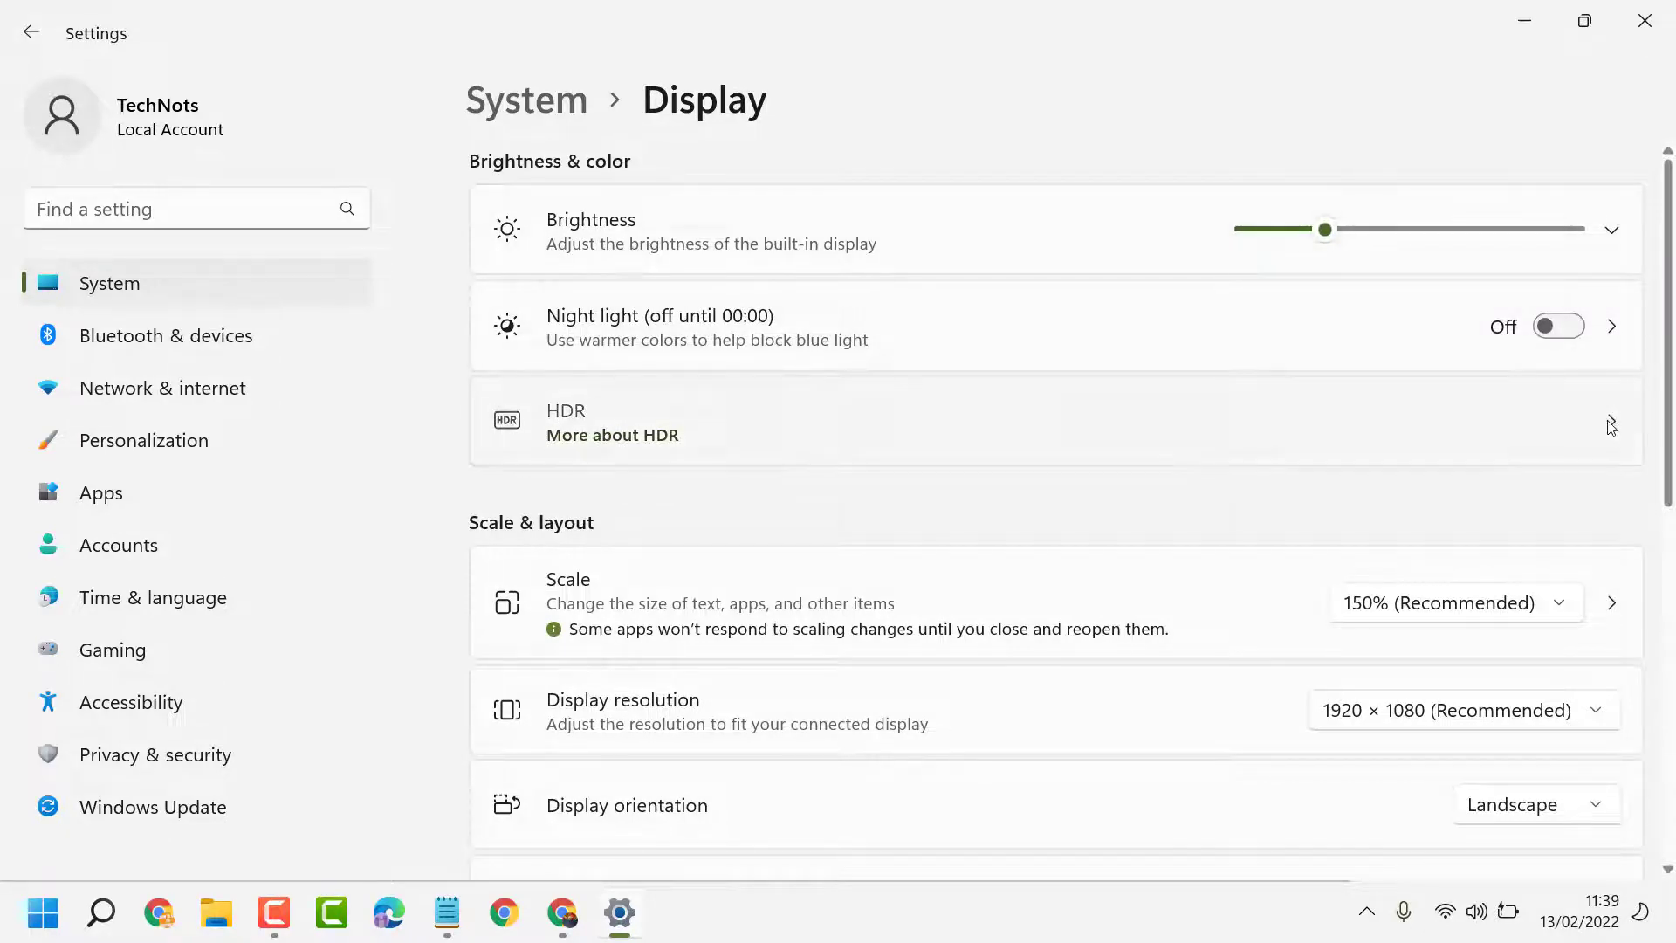
- Show the HDR page with HDR video streaming on and Use HDR not supported
{"action": "left_click", "coordinate": [1053, 421]}
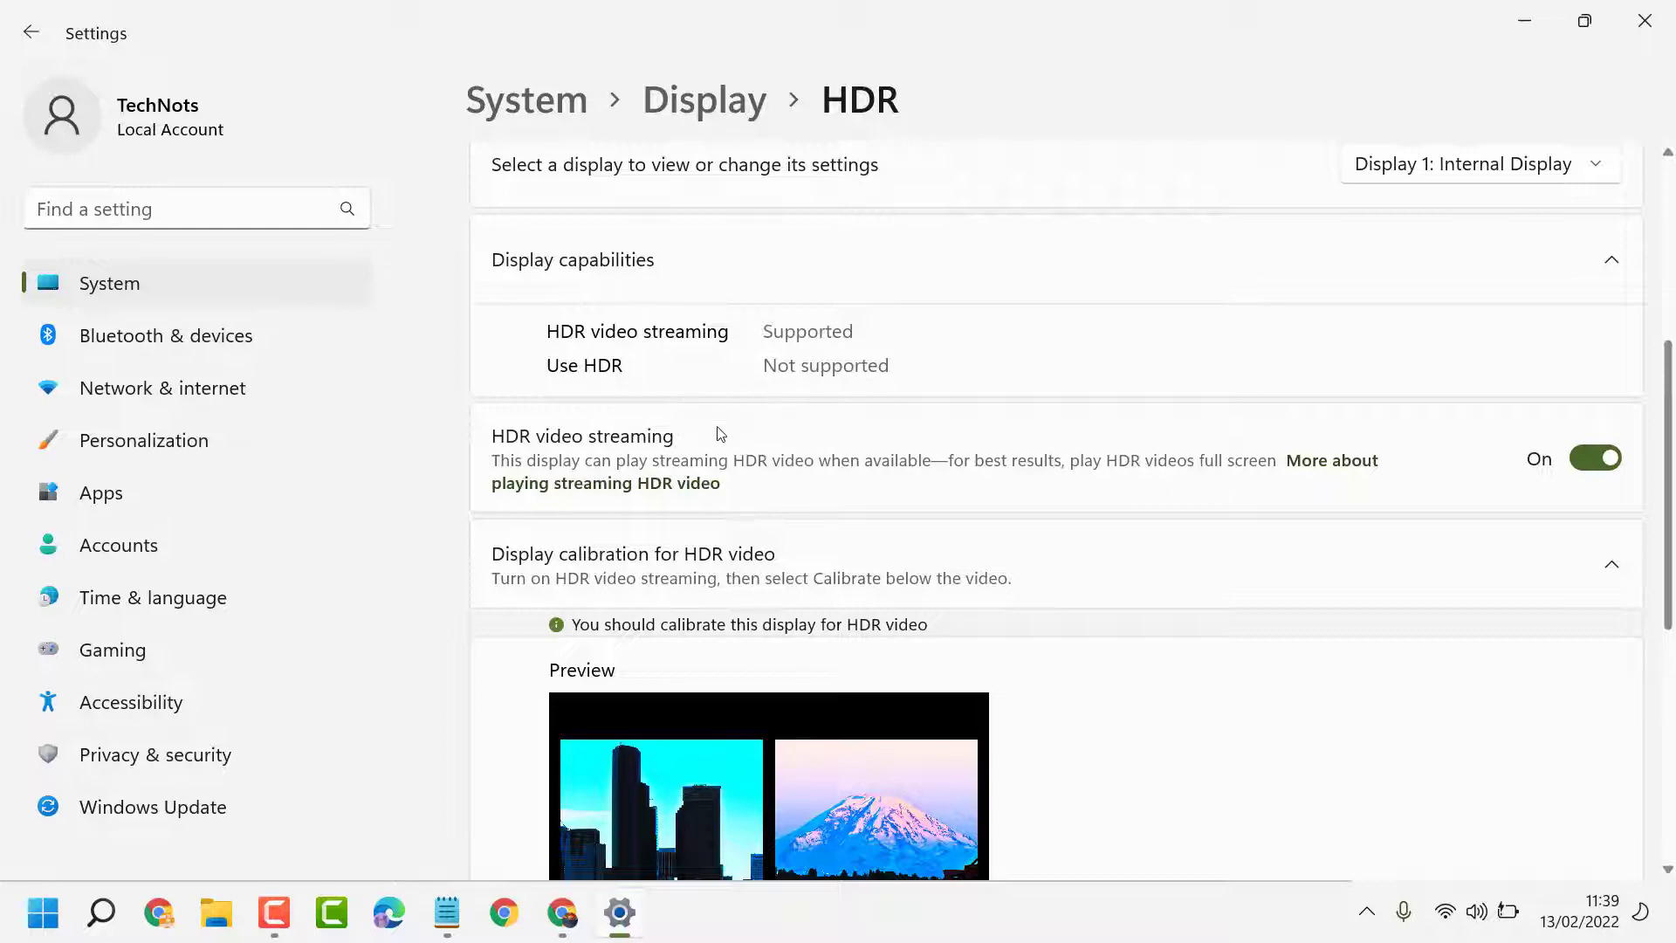
{"action": "mouse_move", "coordinate": [662, 385]}
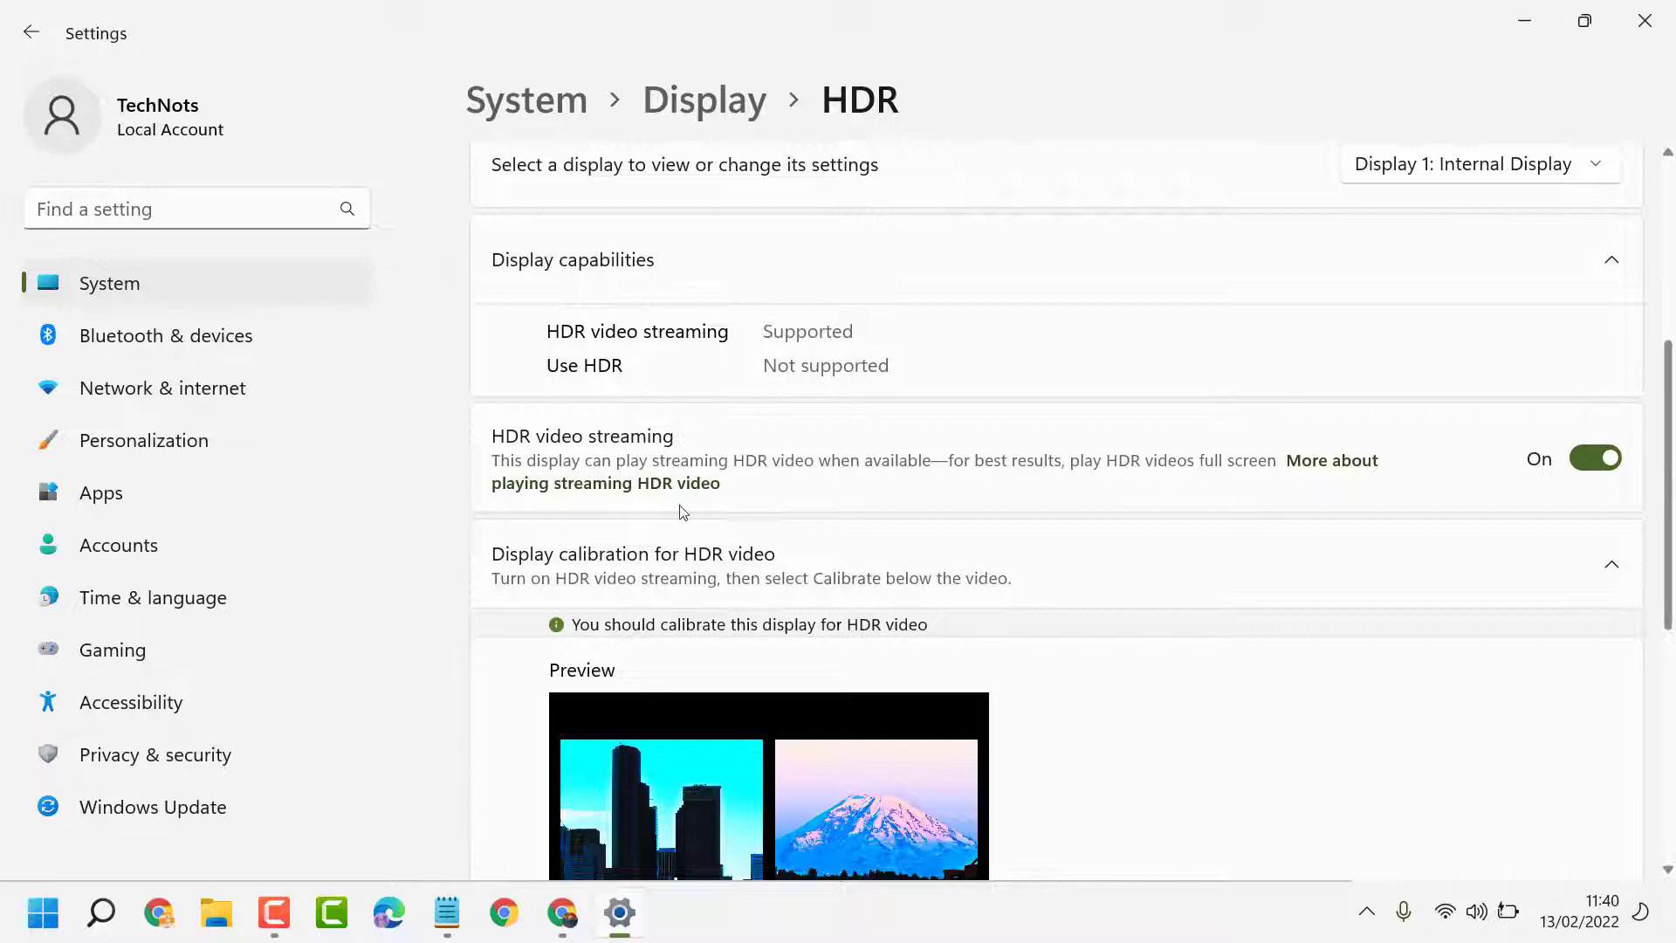
{"action": "scroll", "scroll_direction": "down", "scroll_amount": 3}
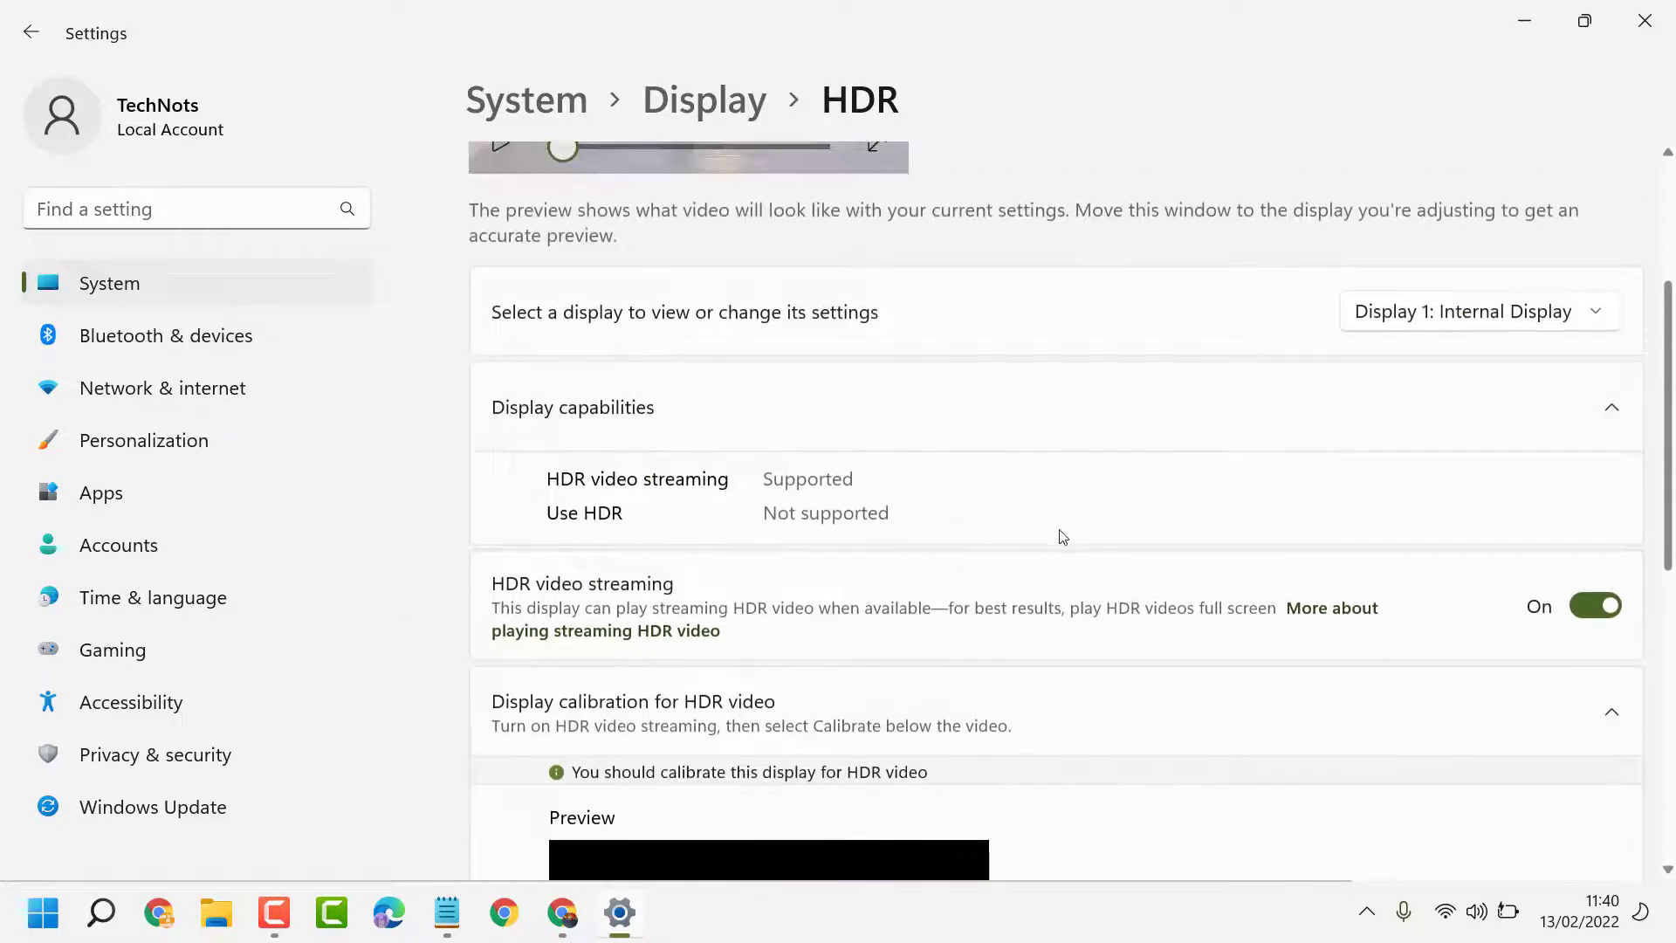
{"action": "scroll", "scroll_direction": "down", "scroll_amount": 3}
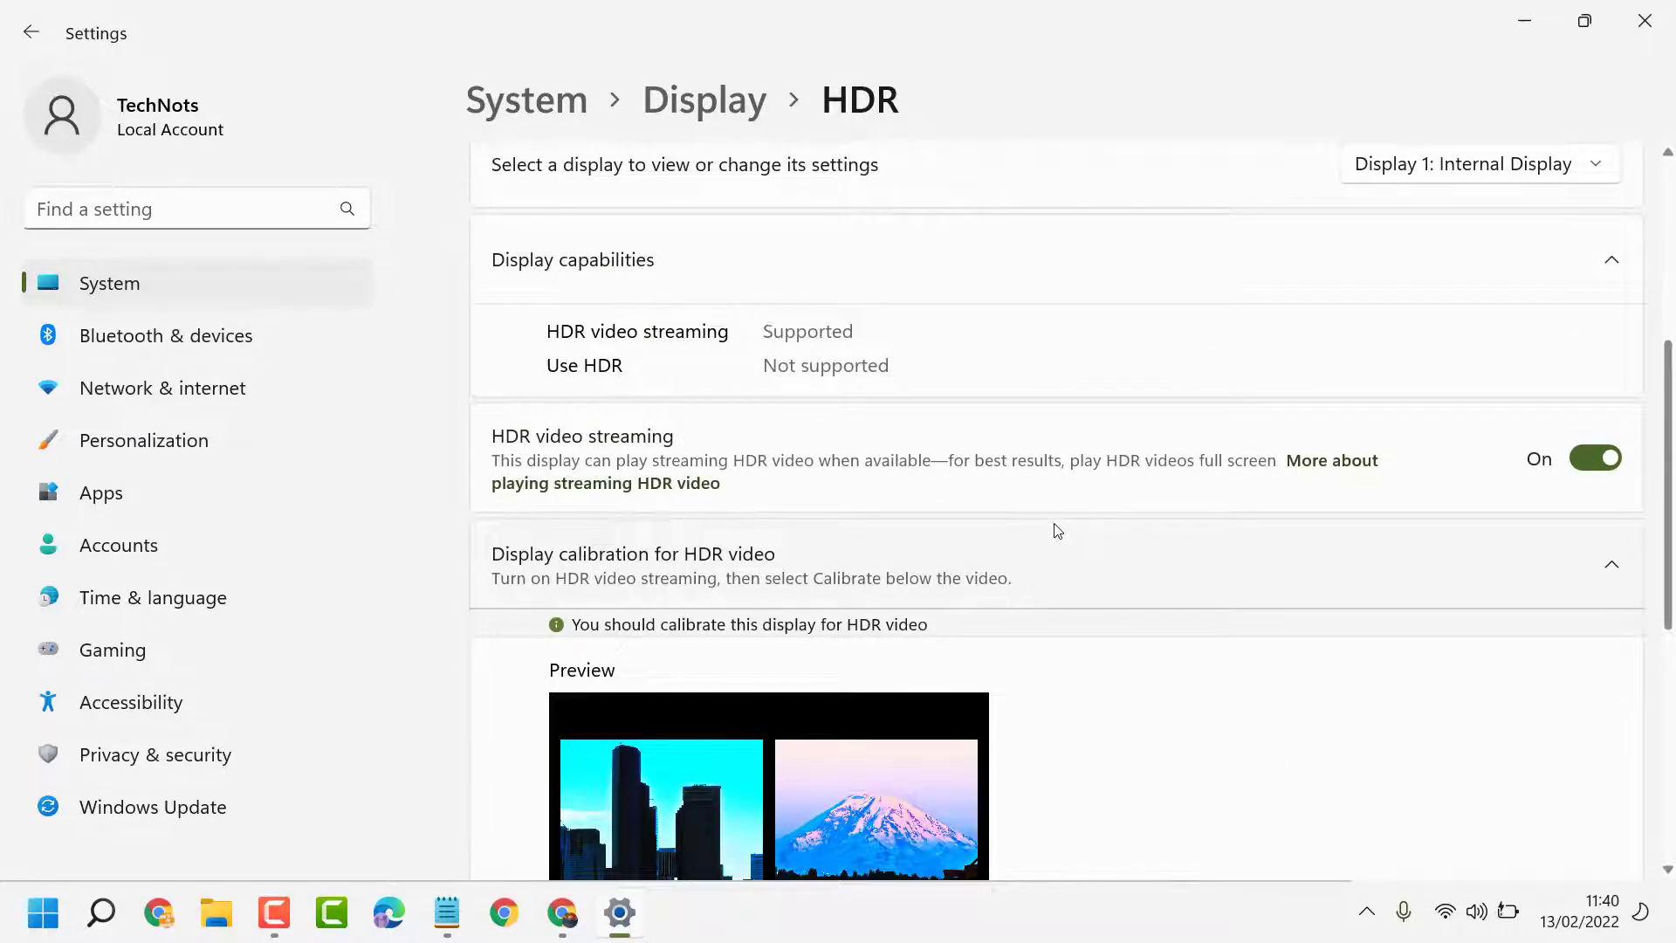
{"action": "mouse_move", "coordinate": [789, 395]}
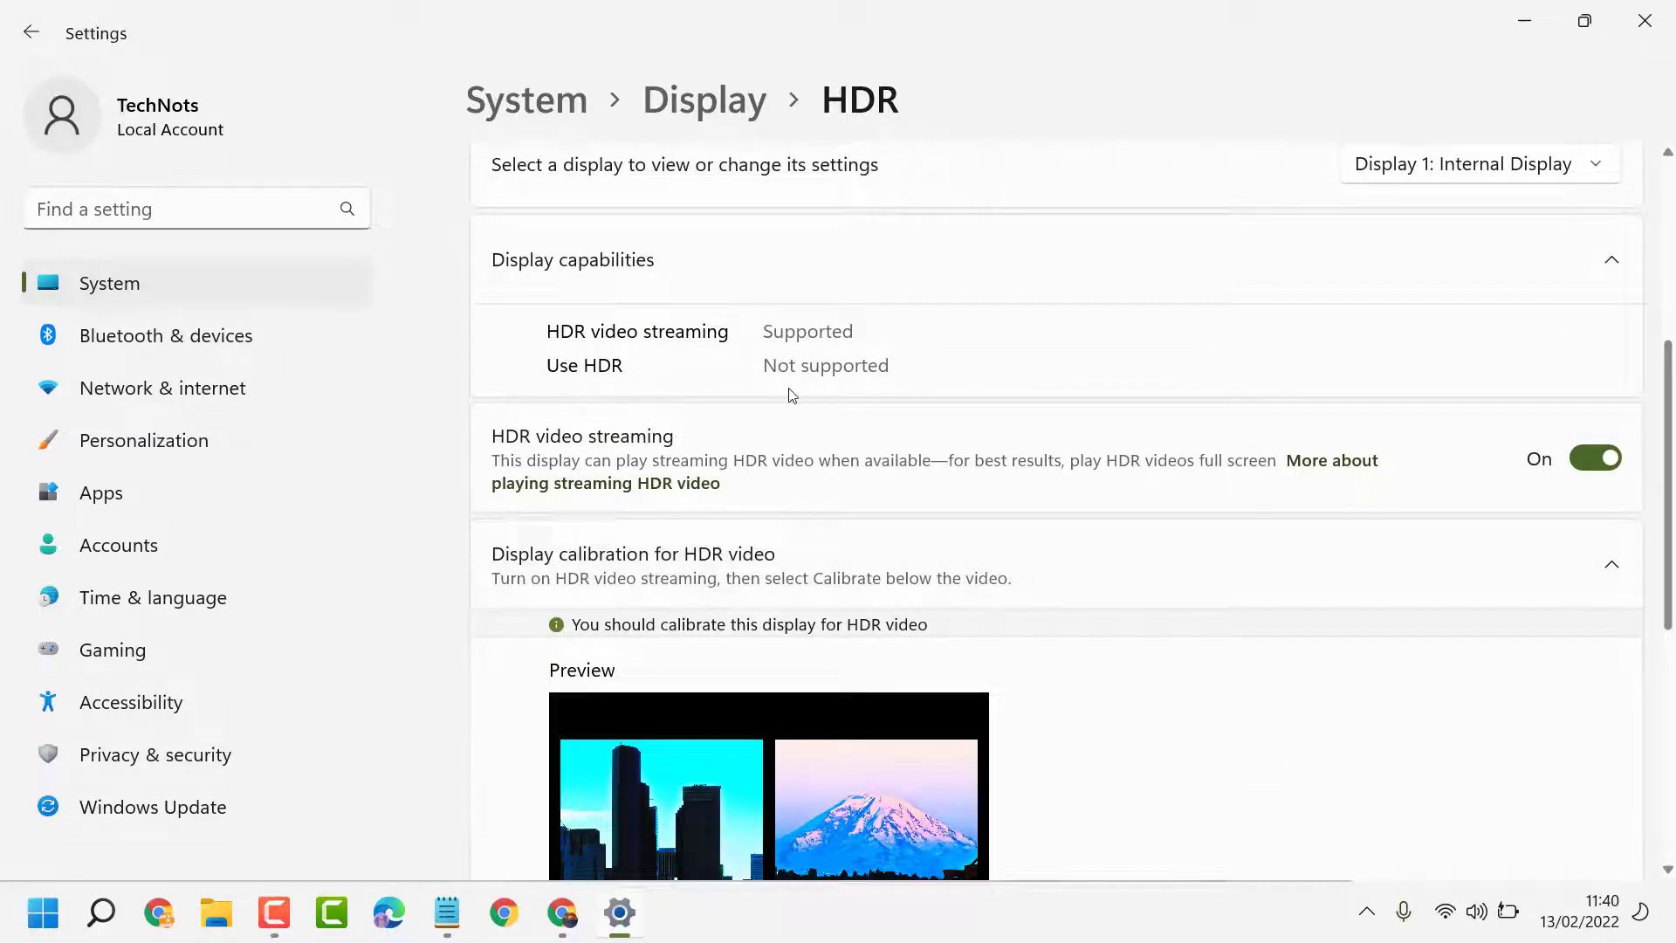
{"action": "mouse_move", "coordinate": [958, 373]}
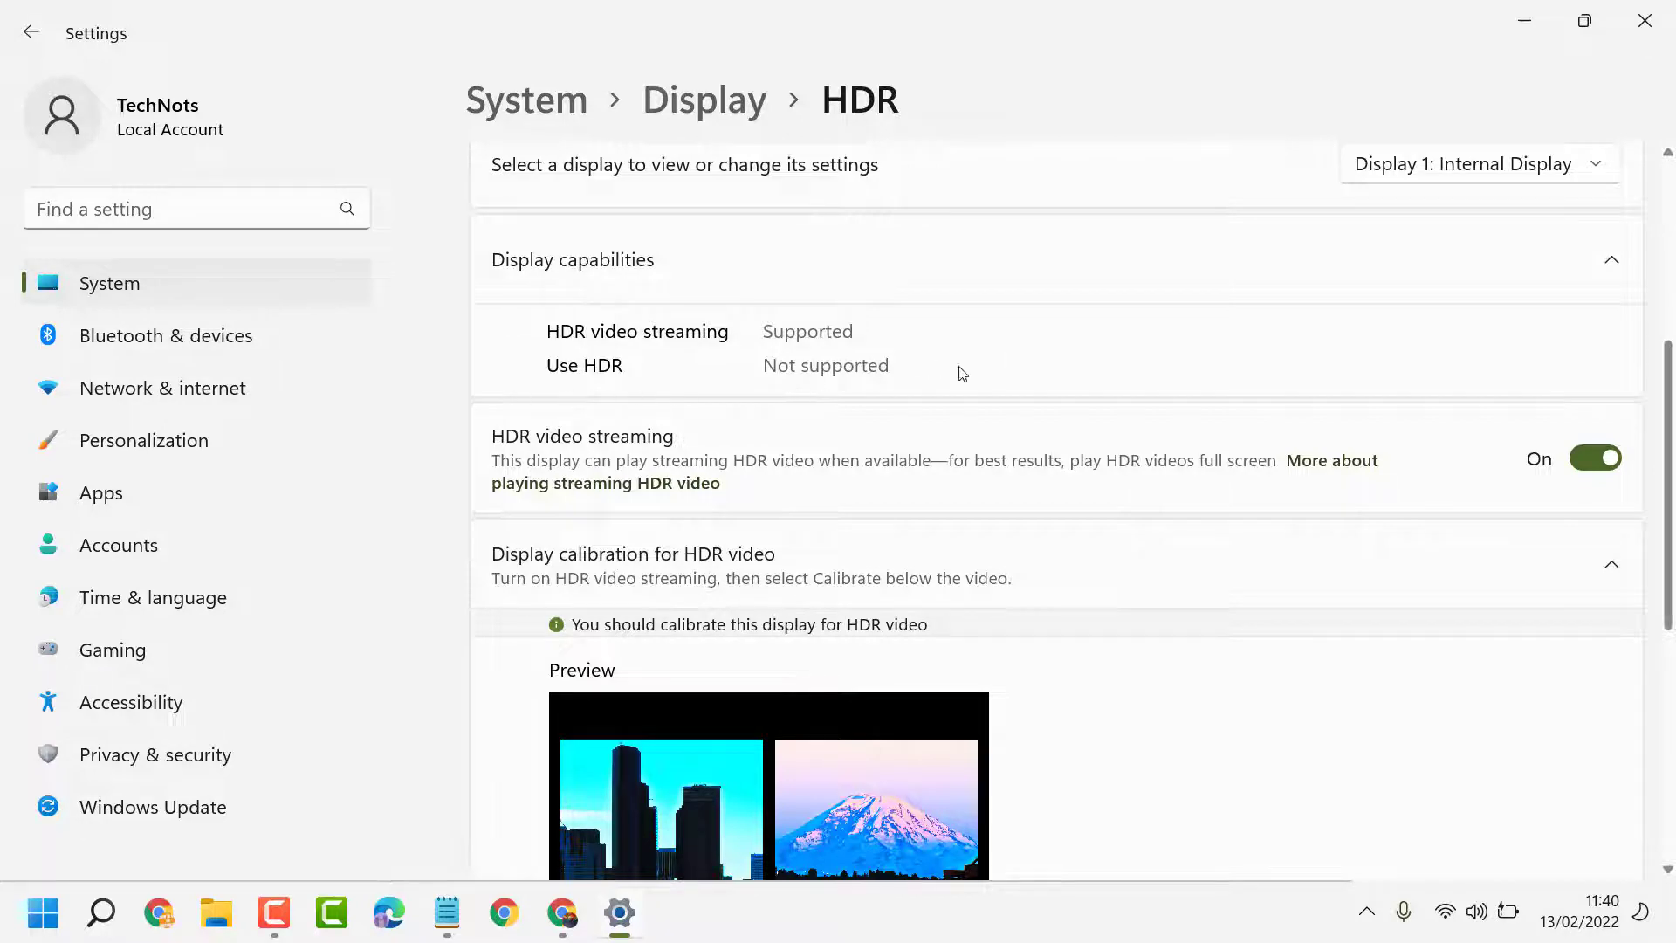
{"action": "scroll", "scroll_direction": "down", "scroll_amount": 3}
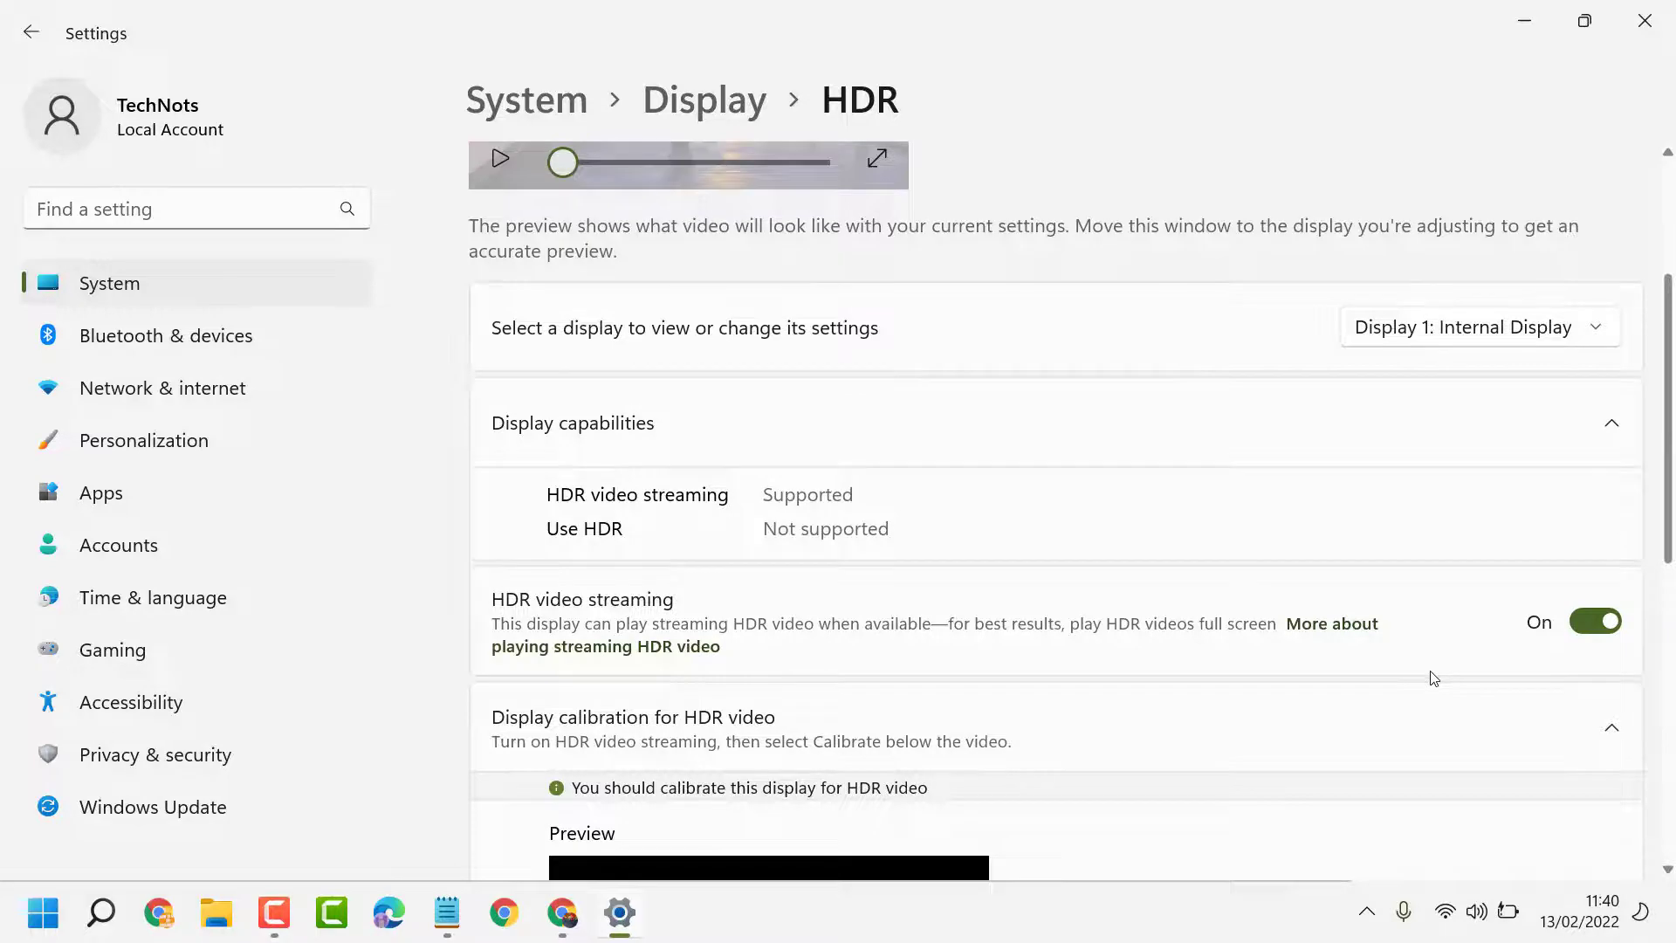
{"action": "scroll", "scroll_direction": "down", "scroll_amount": 3}
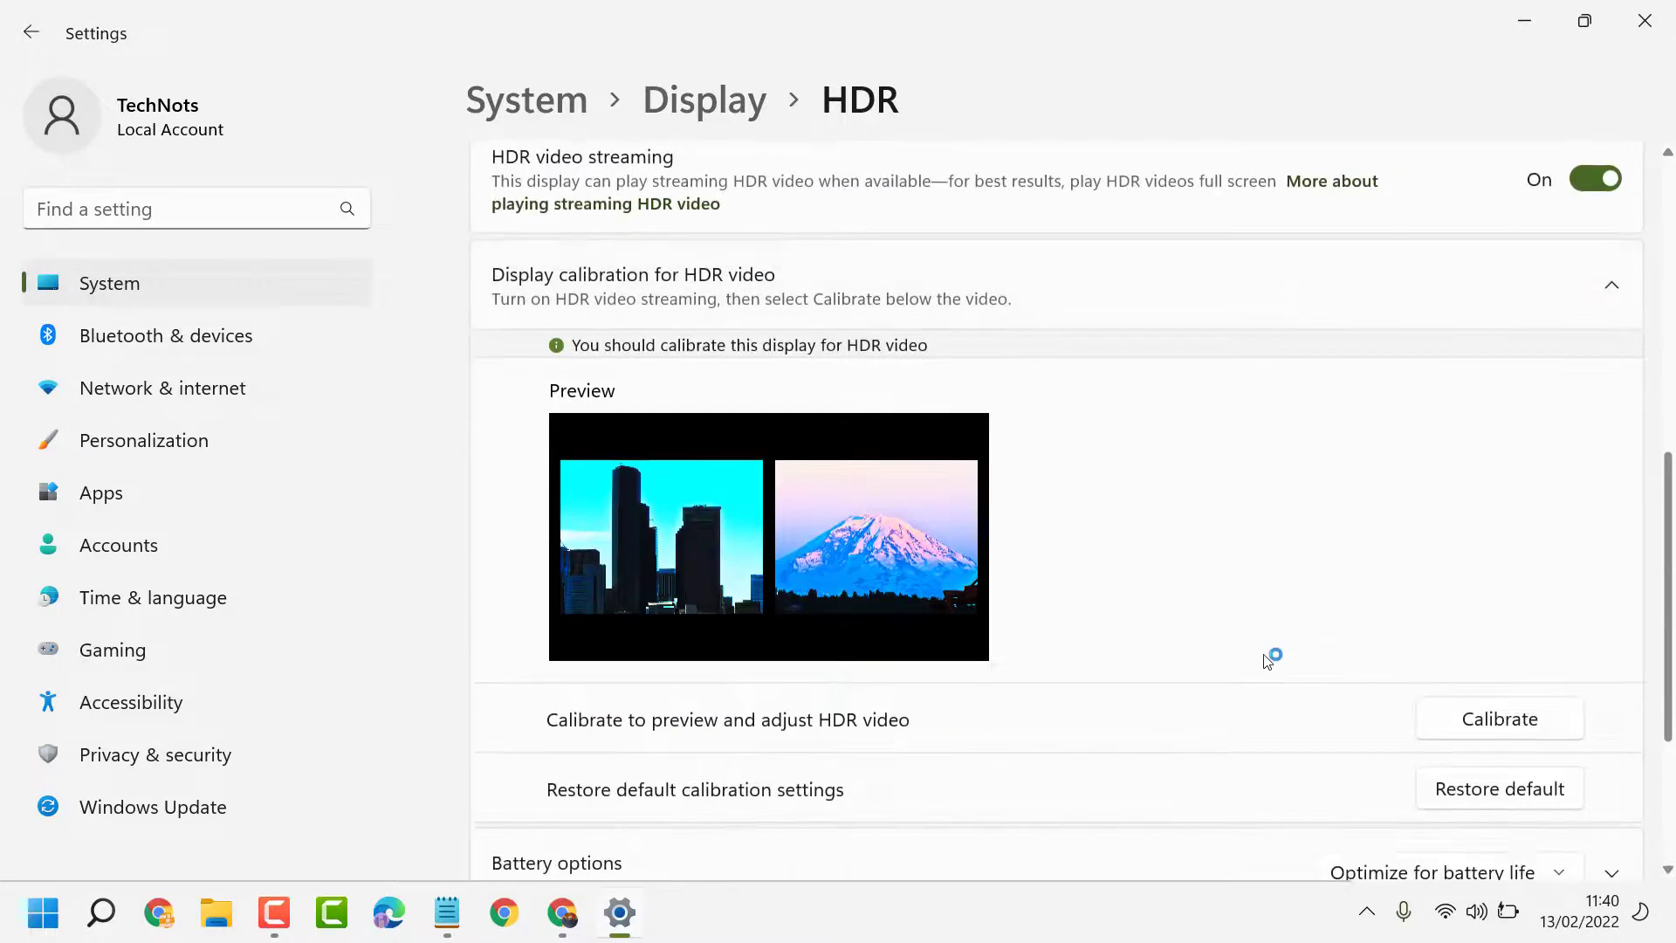